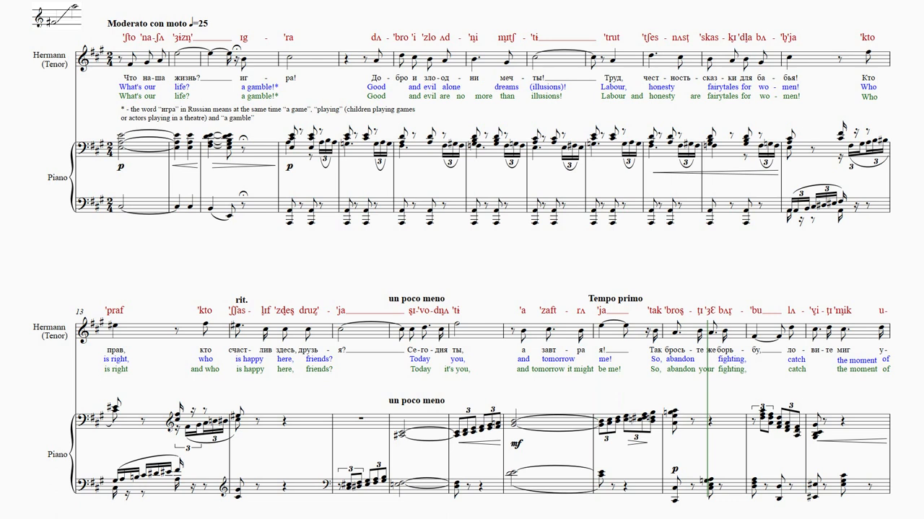
Play the tenor-and-piano score through to the closing bars from bar 65.
scroll("down", 3)
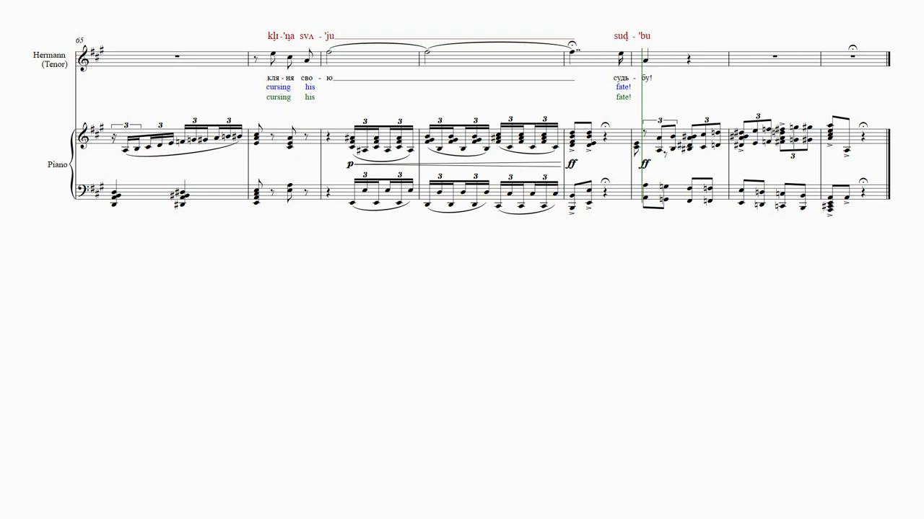
left_click(685, 123)
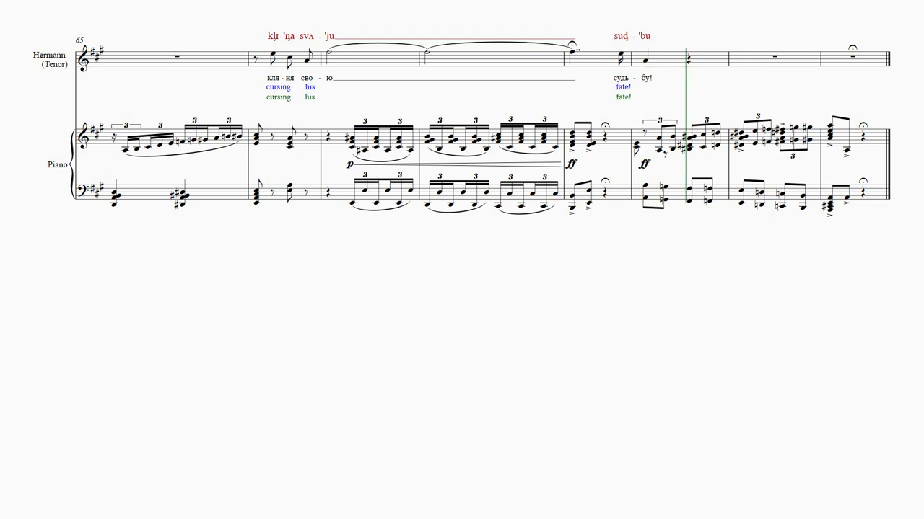